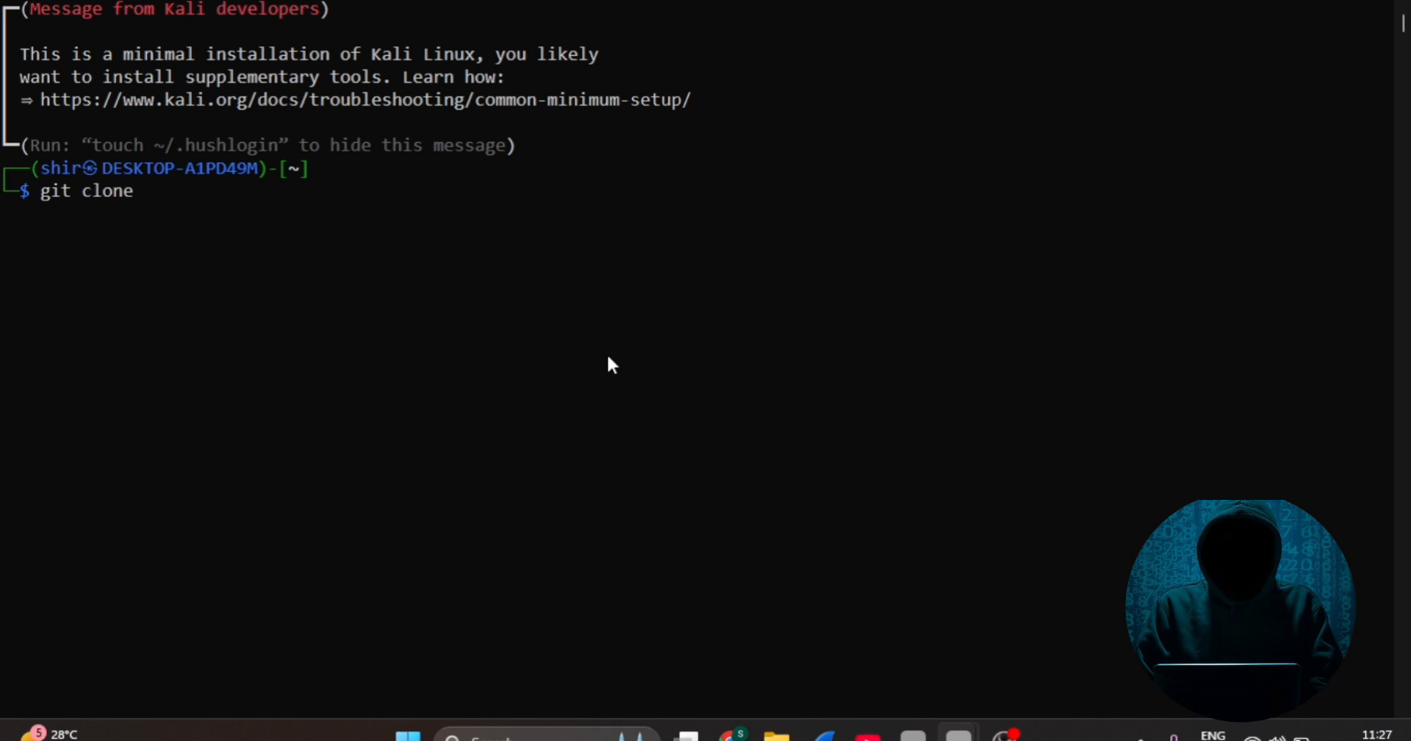
- Clone Storm-Breaker from GitHub, run install.sh, and launch st.py as root on port 2525
text(https://github.com/ultrasecurity/Storm-Breaker.git)
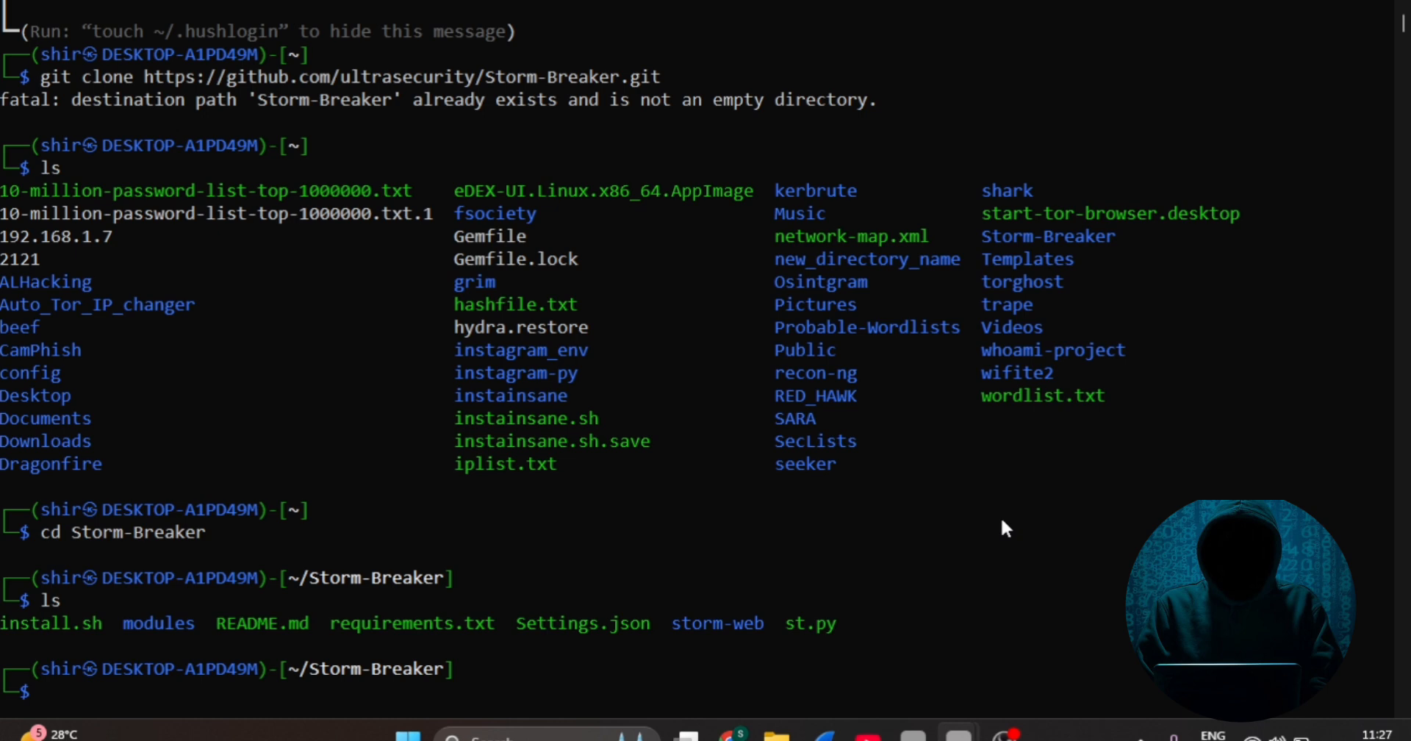
text(bash)
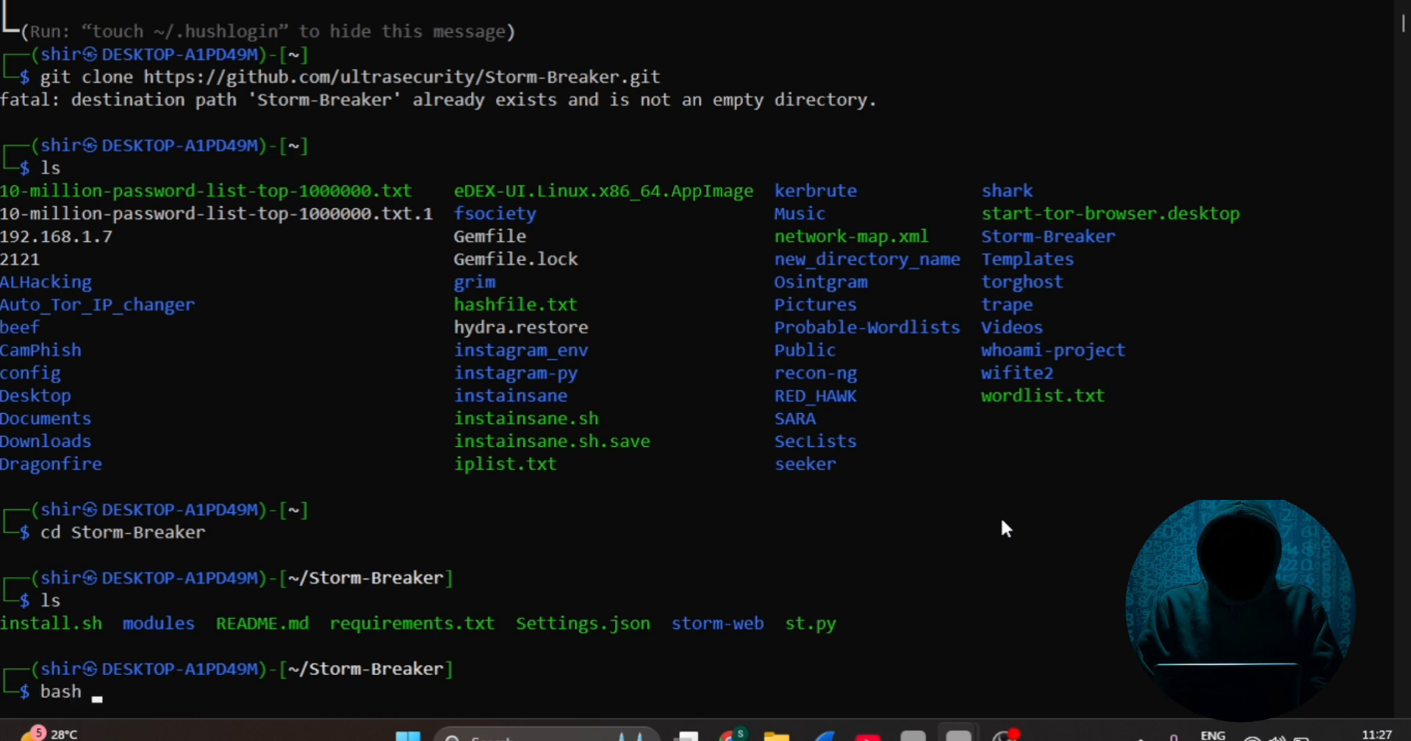
mouse_move(63, 628)
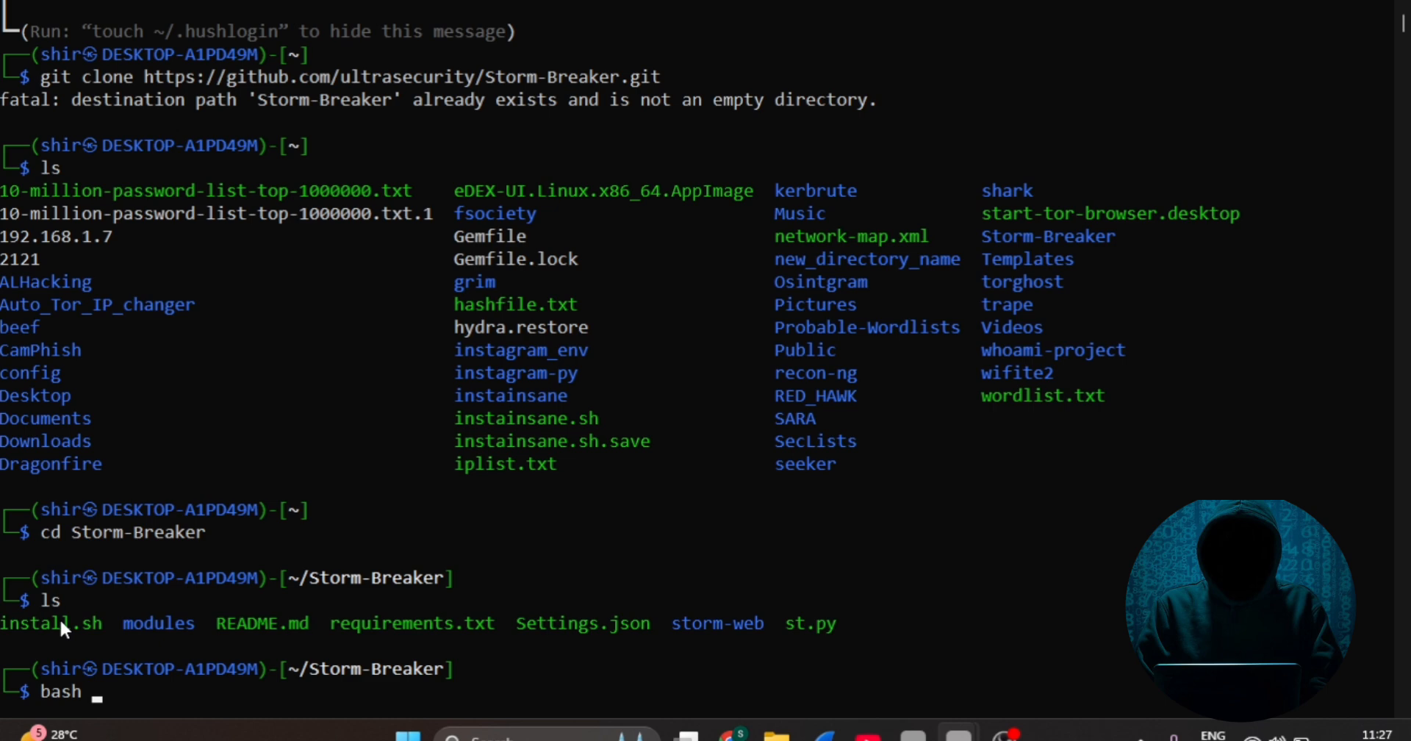
text(install.sh)
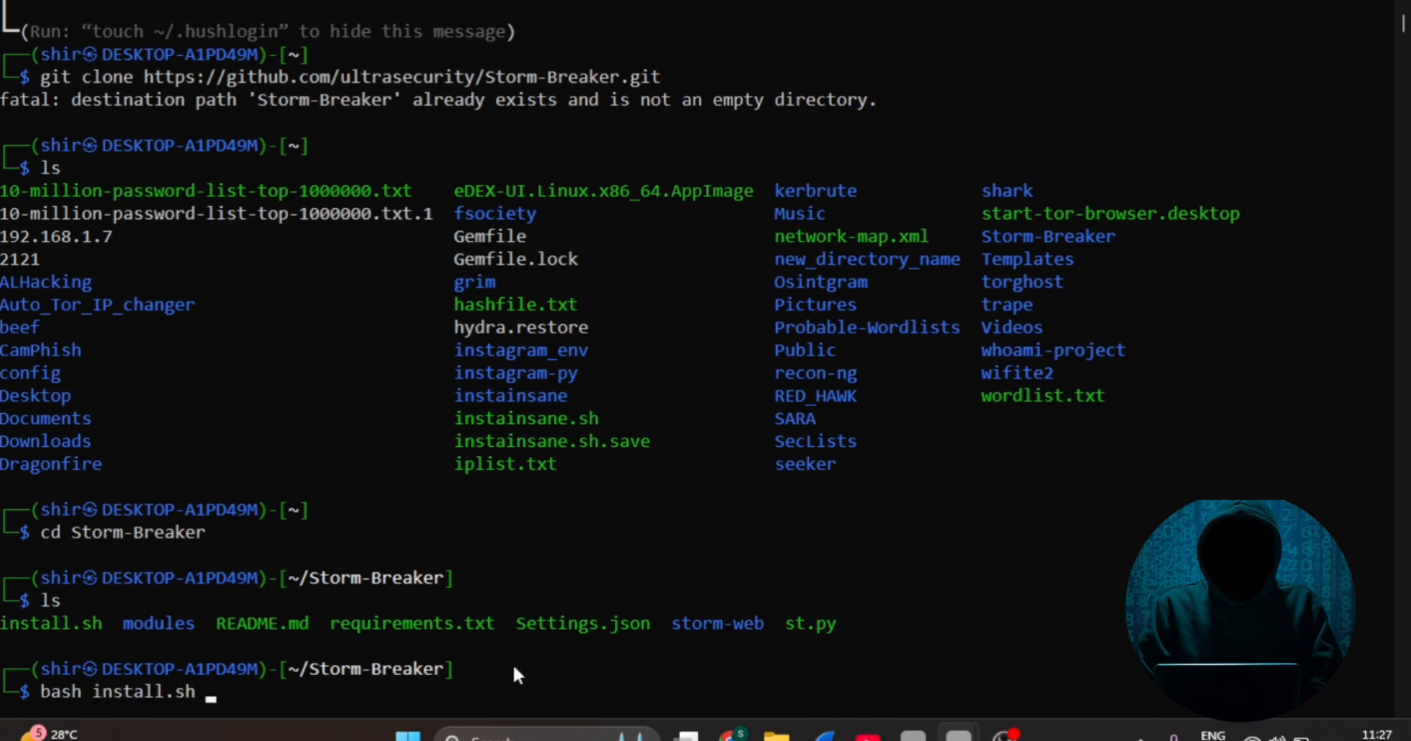
key(Return)
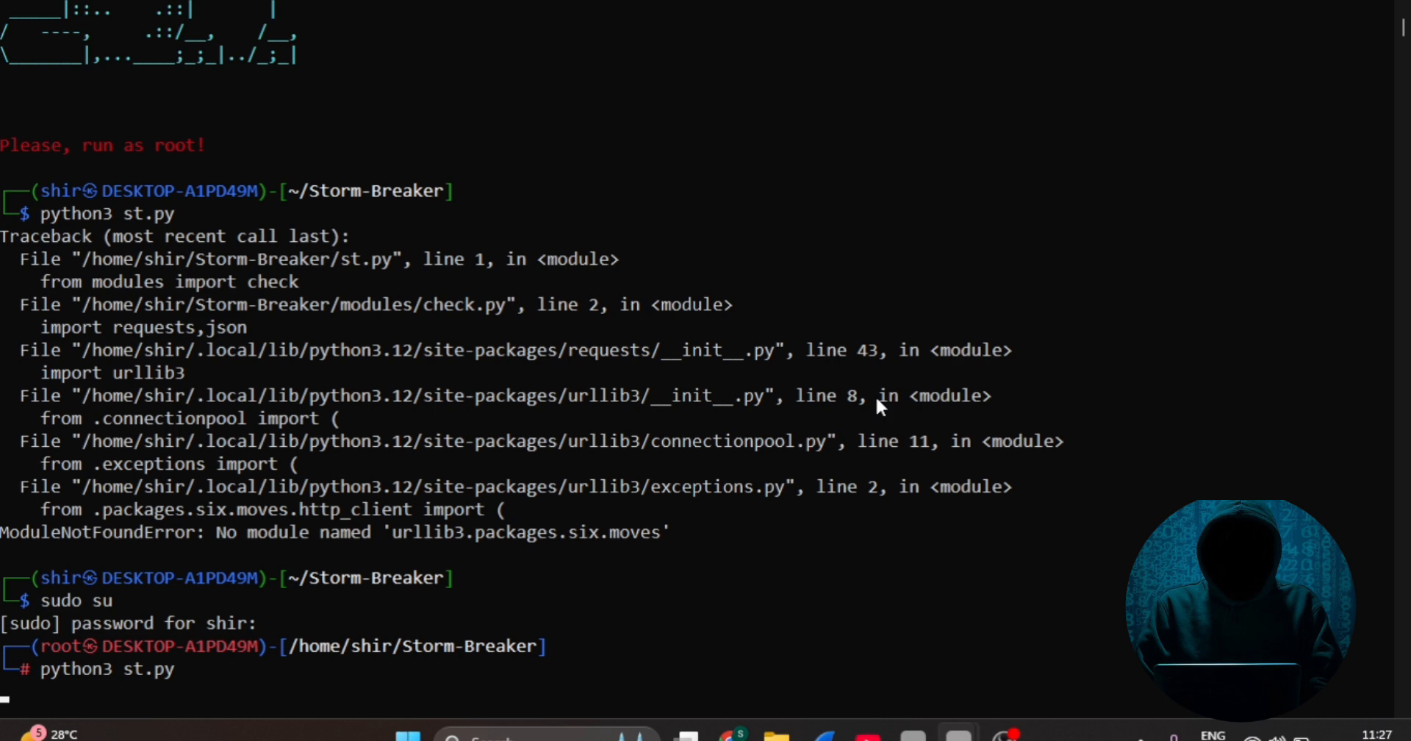
mouse_move(881, 365)
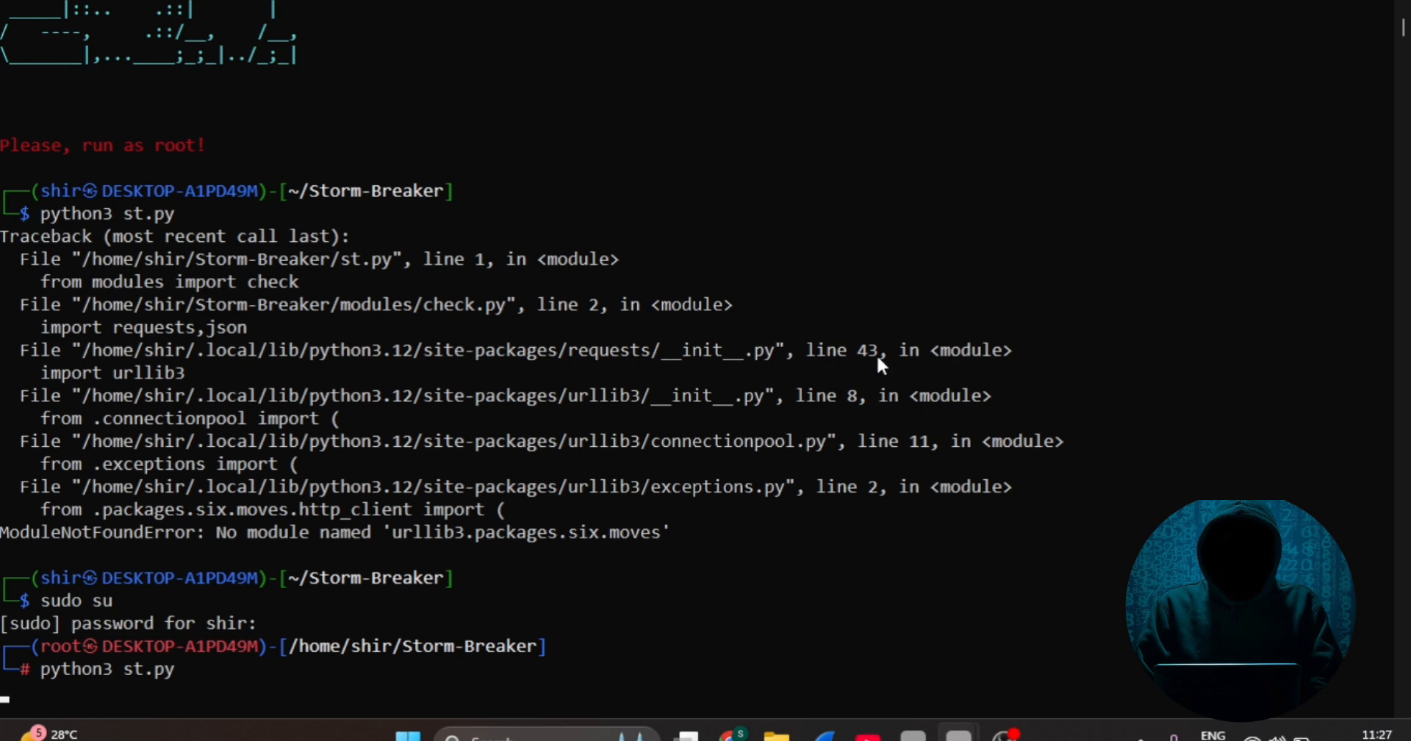
key(Return)
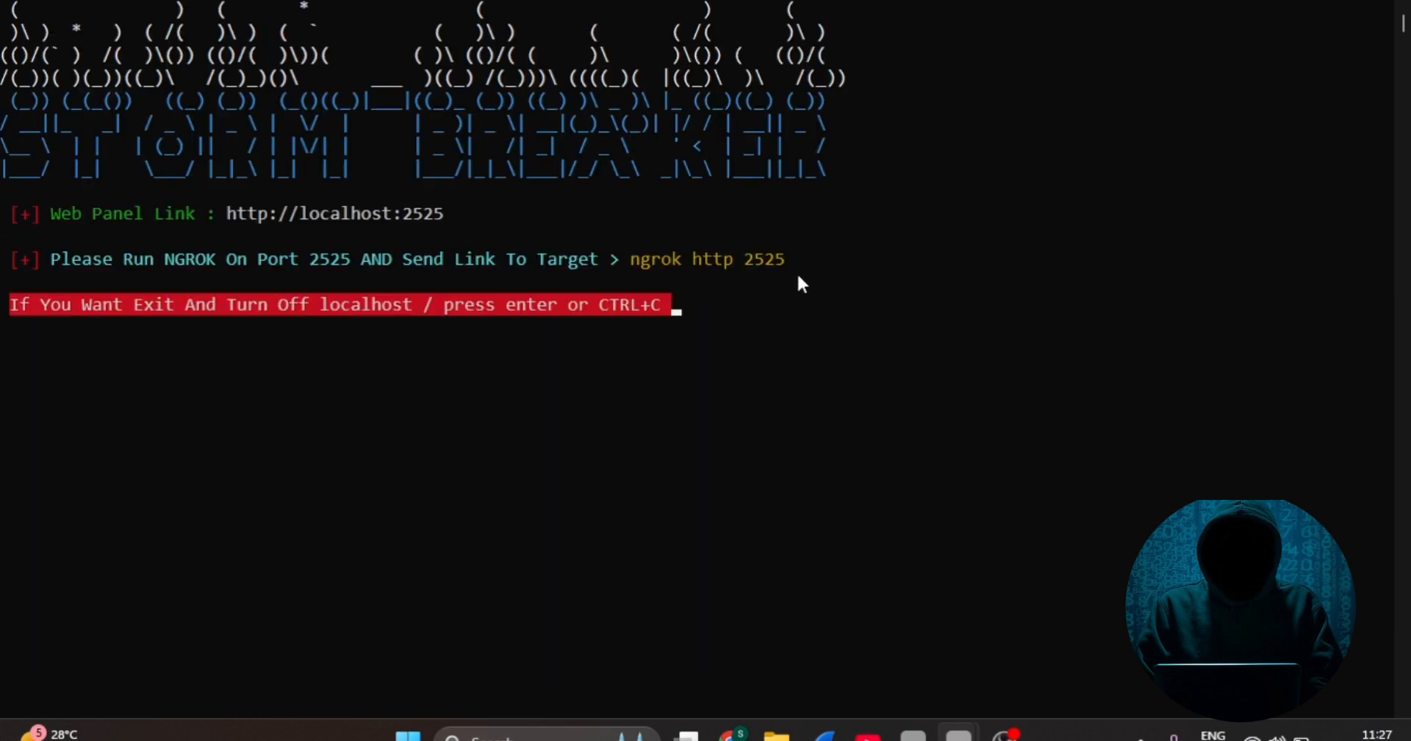
mouse_move(757, 270)
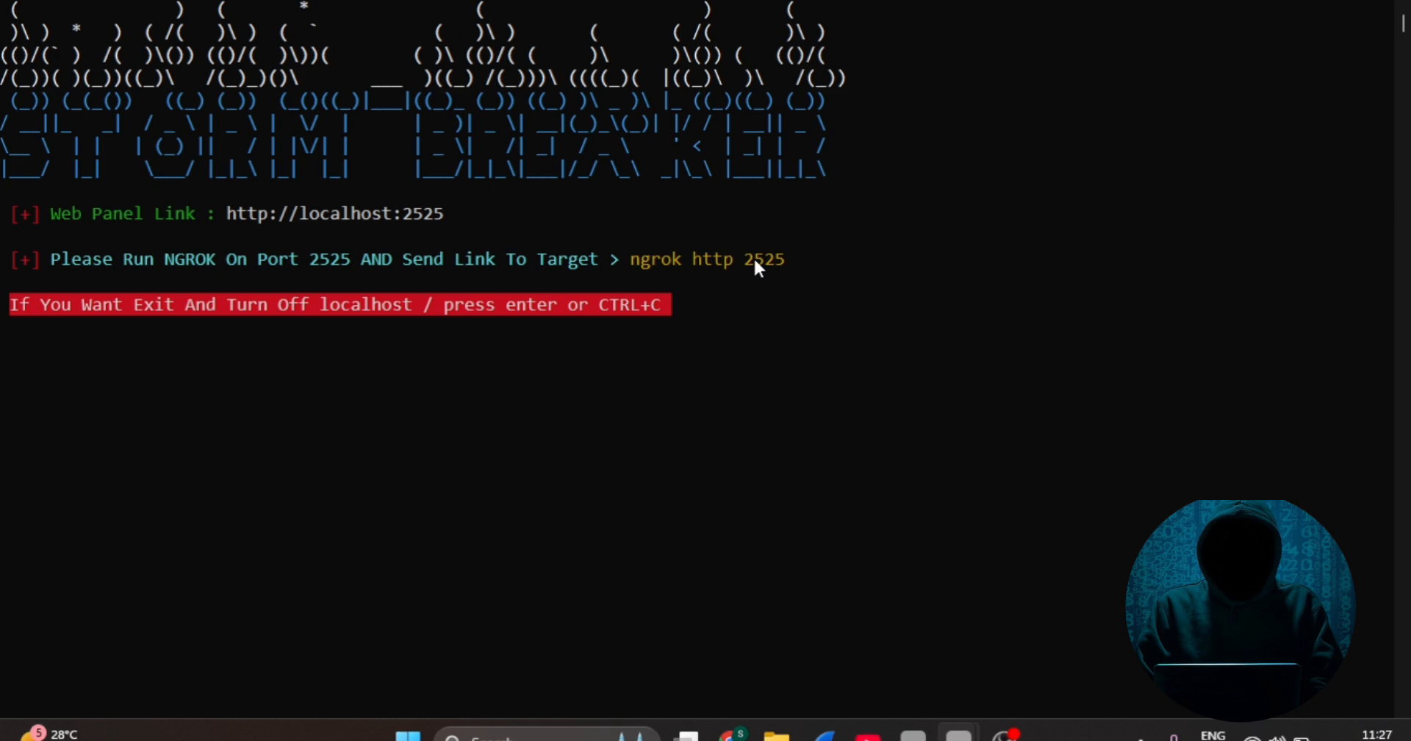
mouse_move(954, 734)
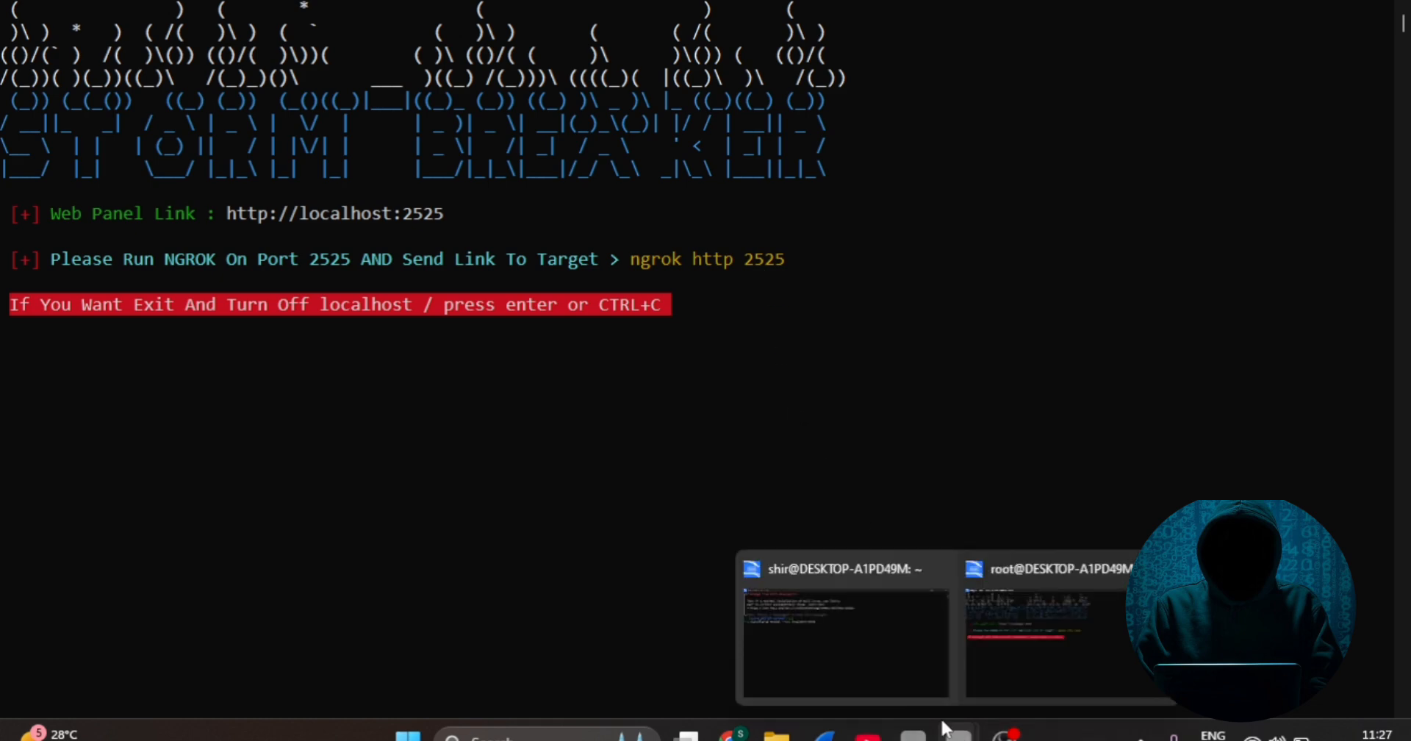
- In a second terminal, start a cloudflared tunnel to localhost:2525 and copy its trycloudflare URL
click(845, 630)
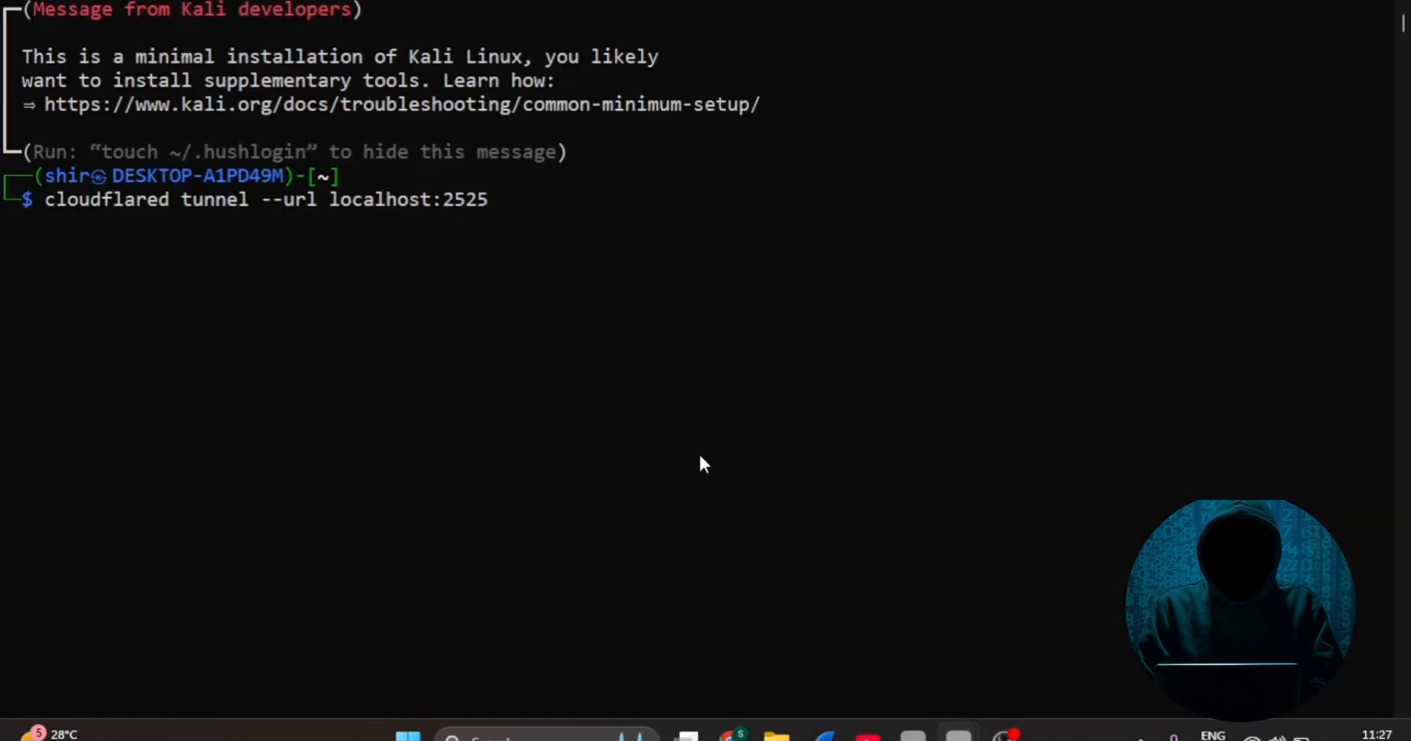
key(Return)
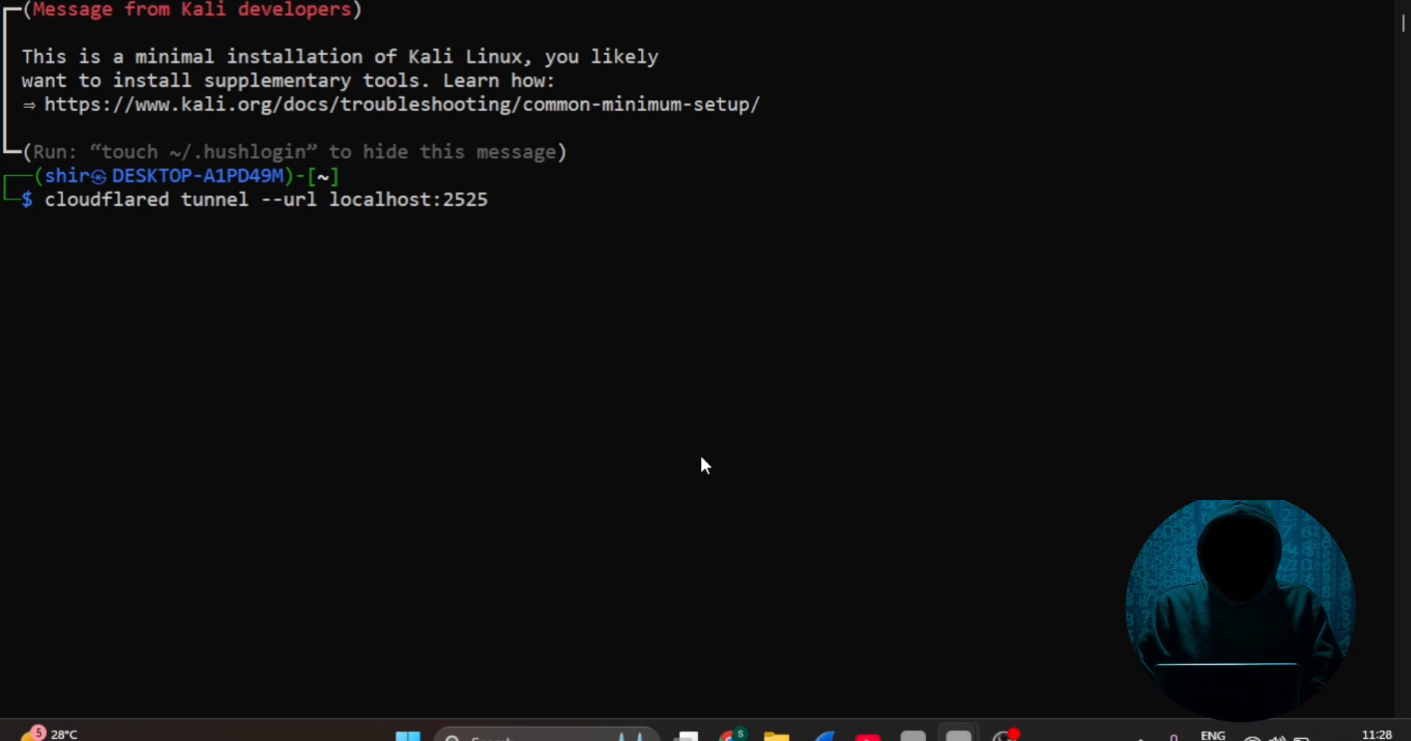
key(Return)
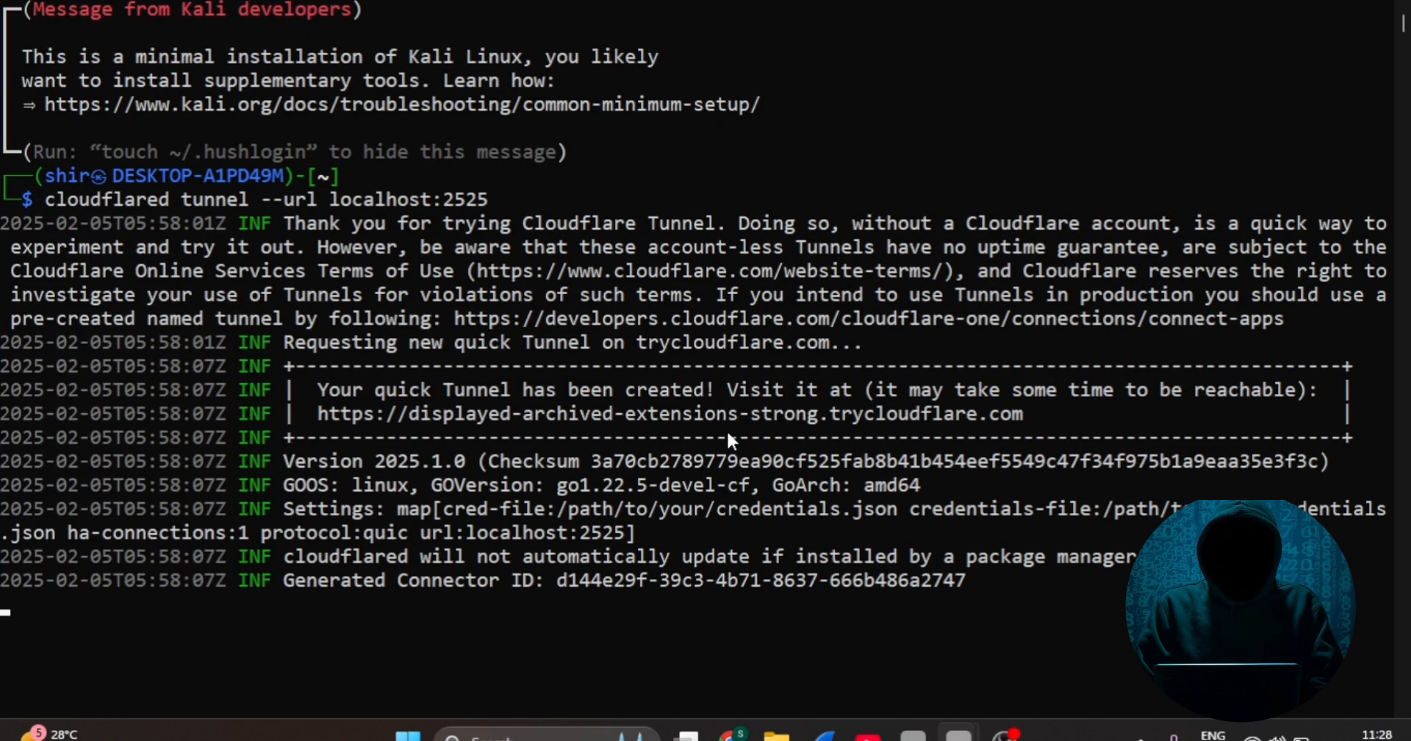
double_click(669, 413)
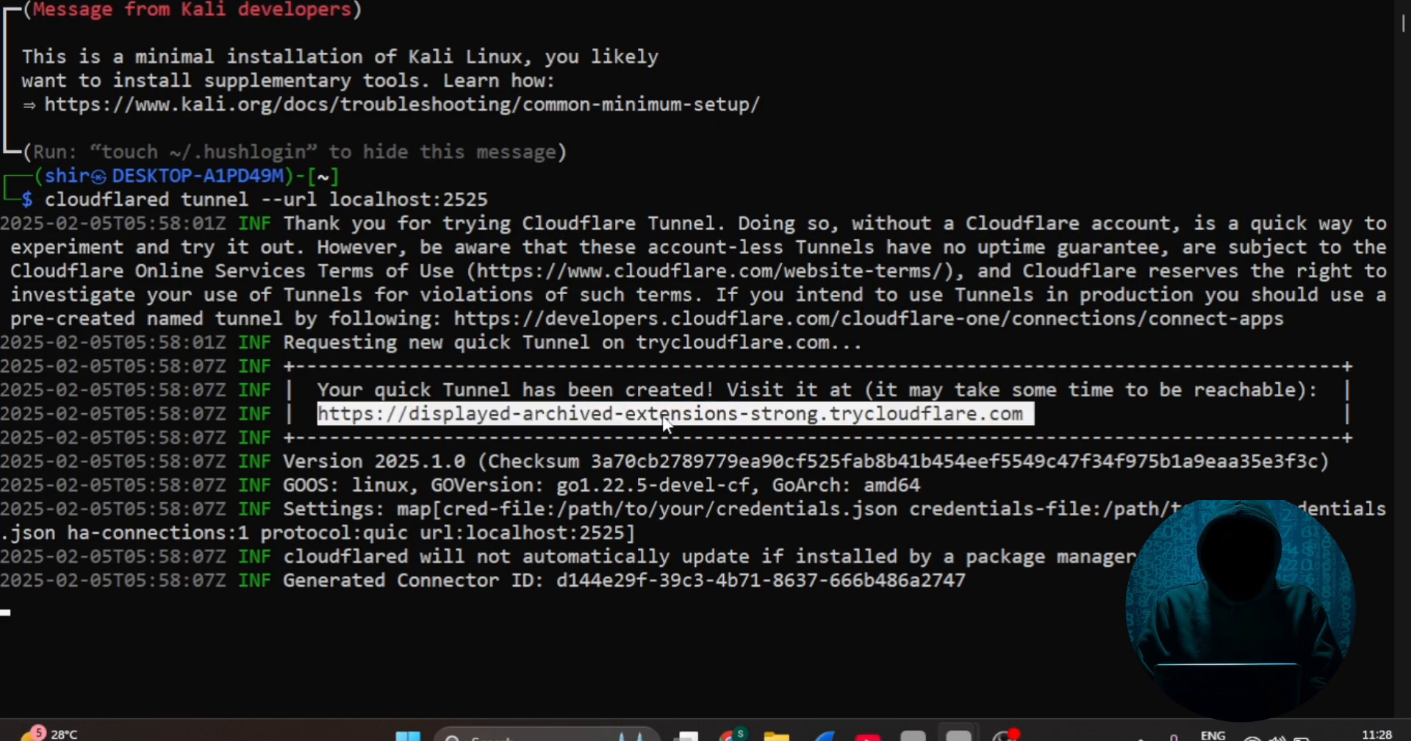
scroll(down, 3)
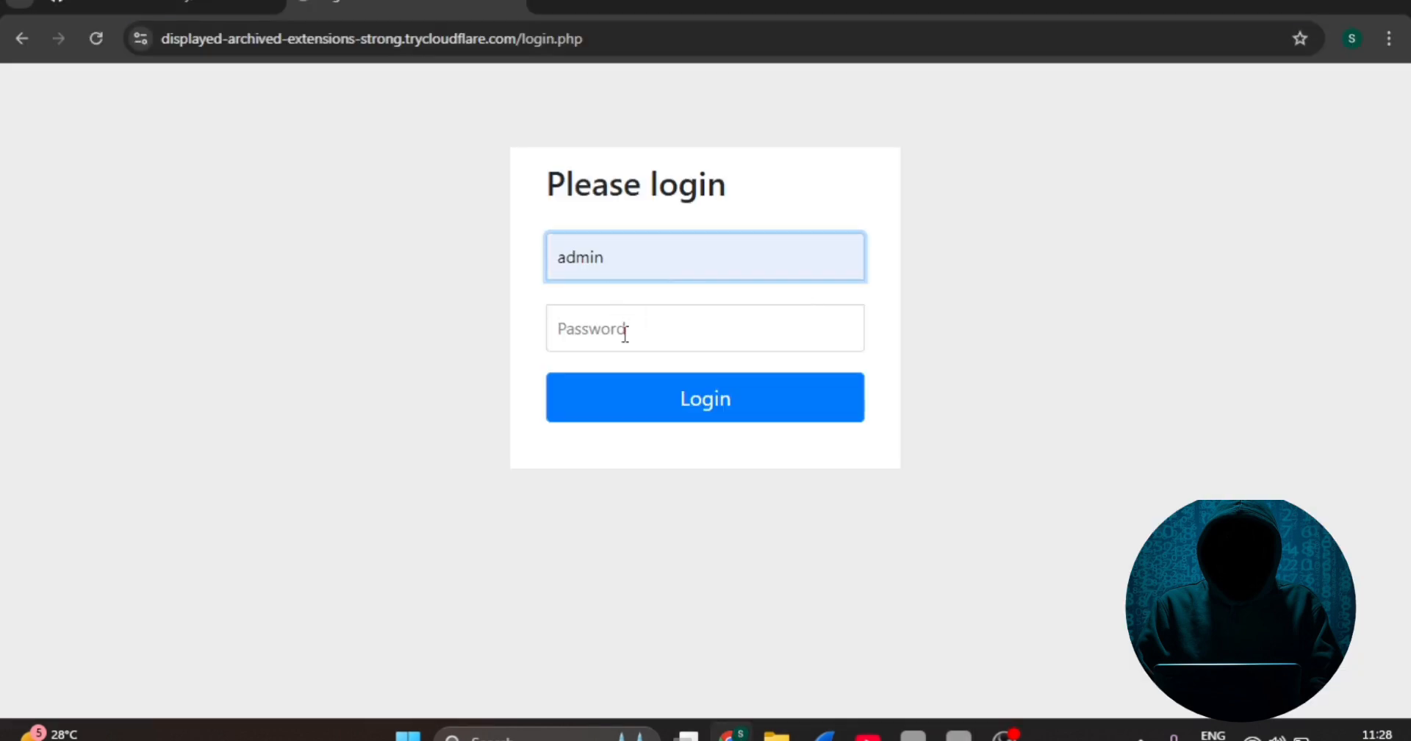
- Log in as admin and copy the camera_temp link twice while results show captured device data
click(705, 397)
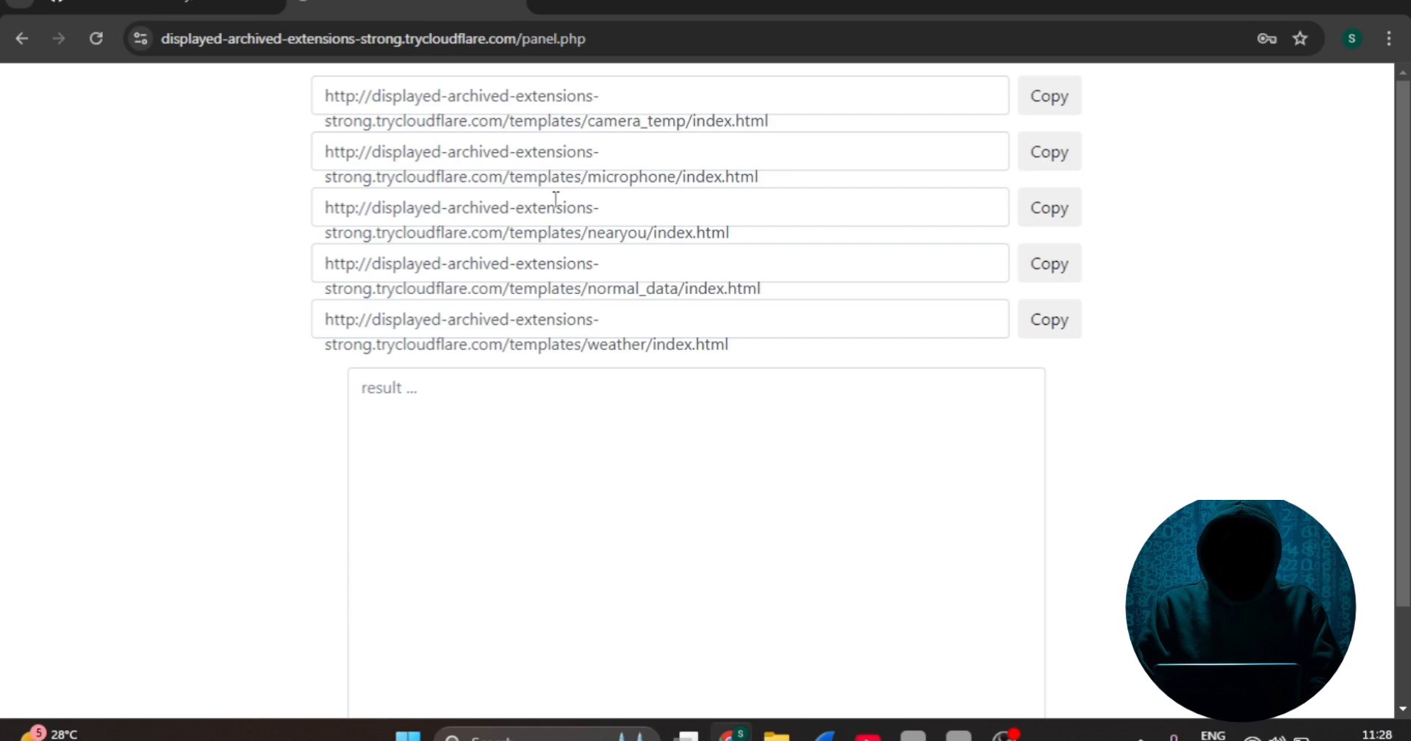
mouse_move(568, 382)
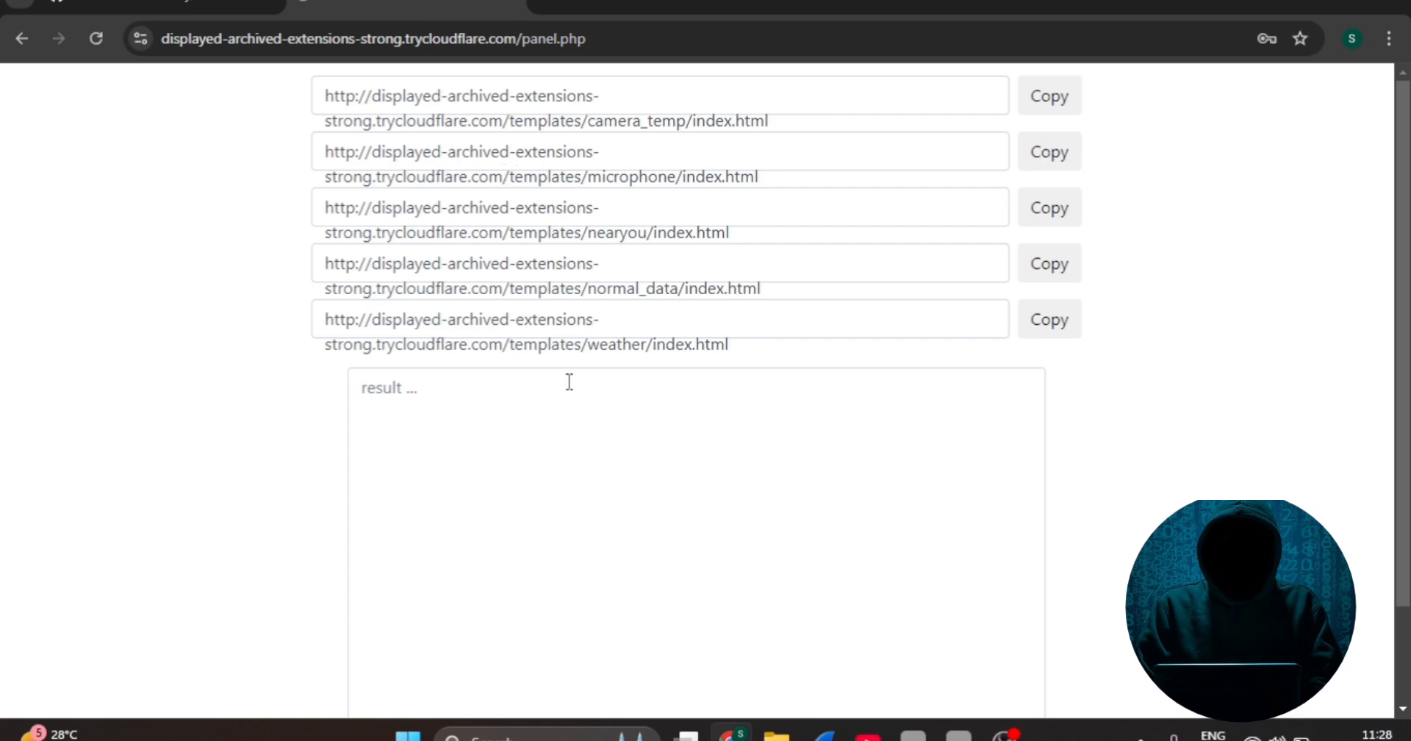
click(1047, 96)
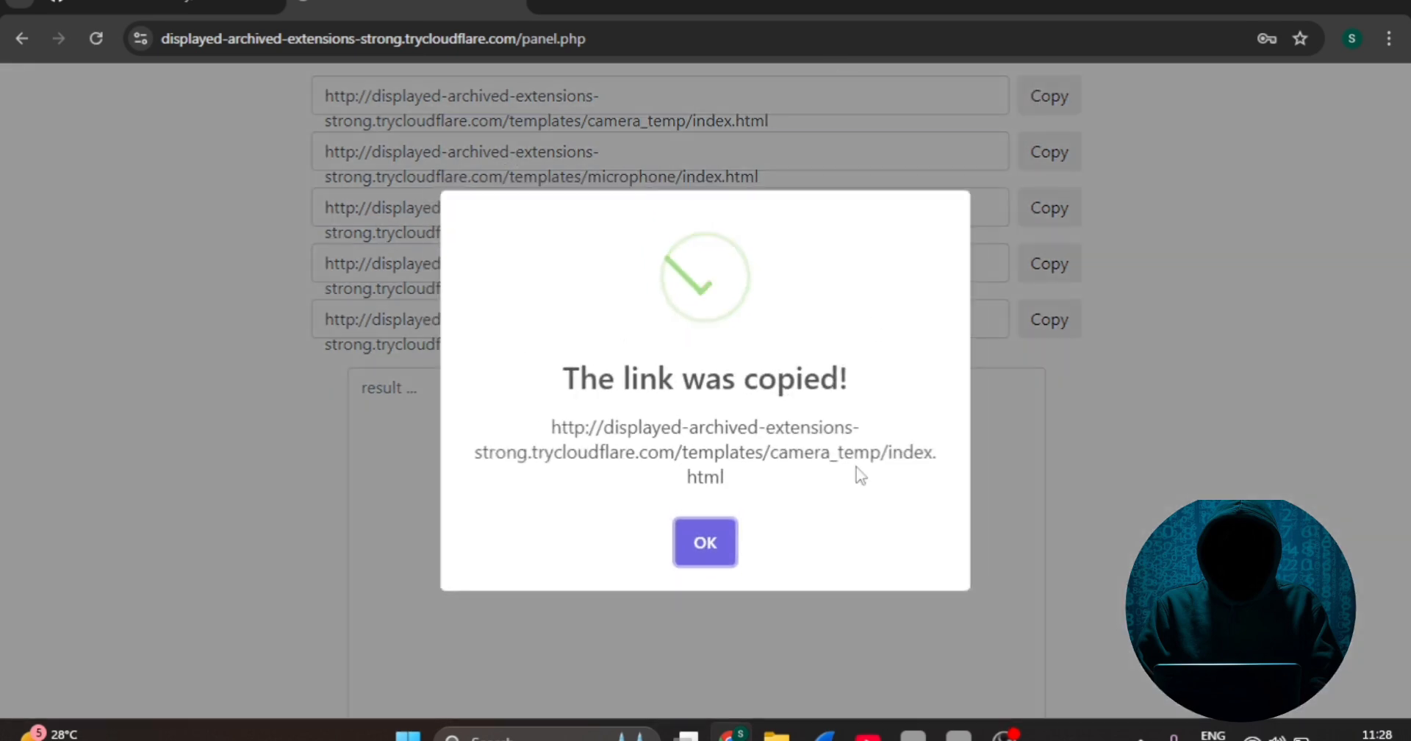
click(705, 542)
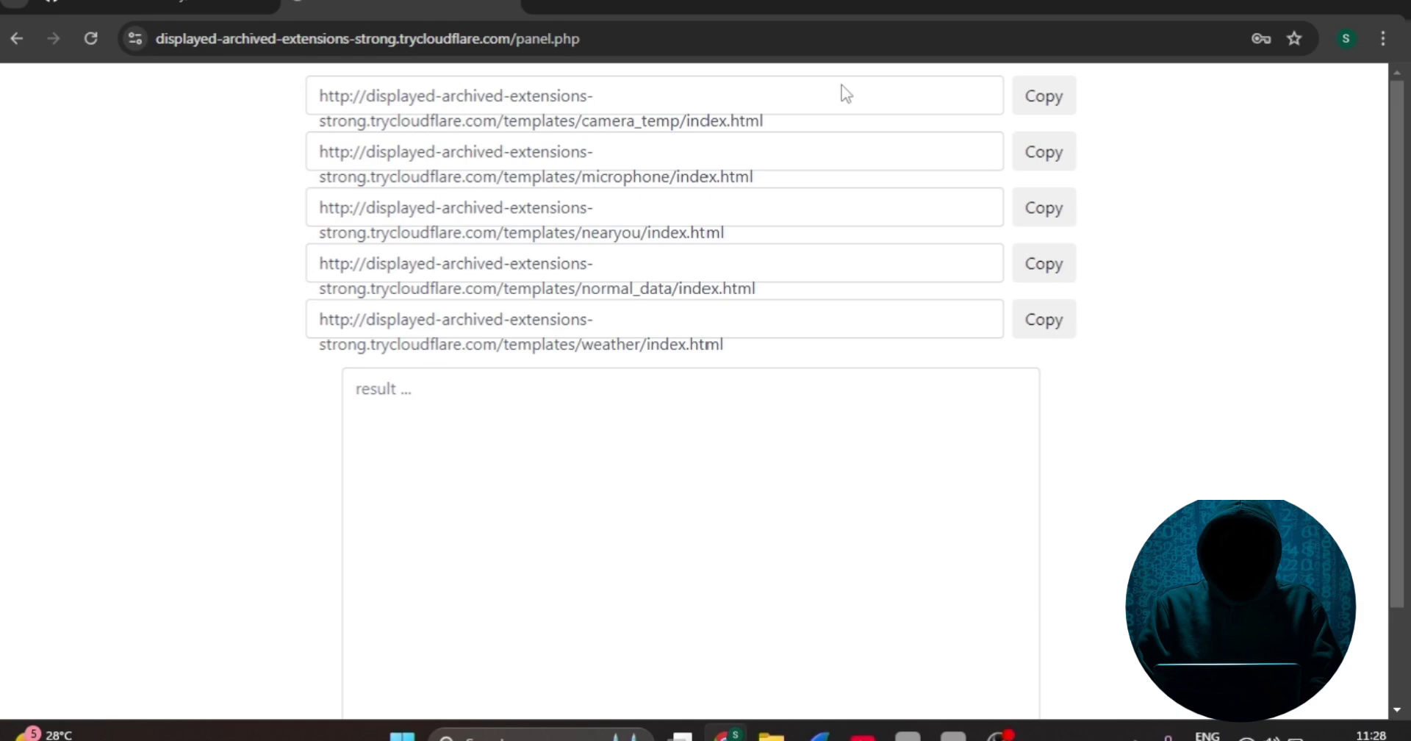
click(1042, 95)
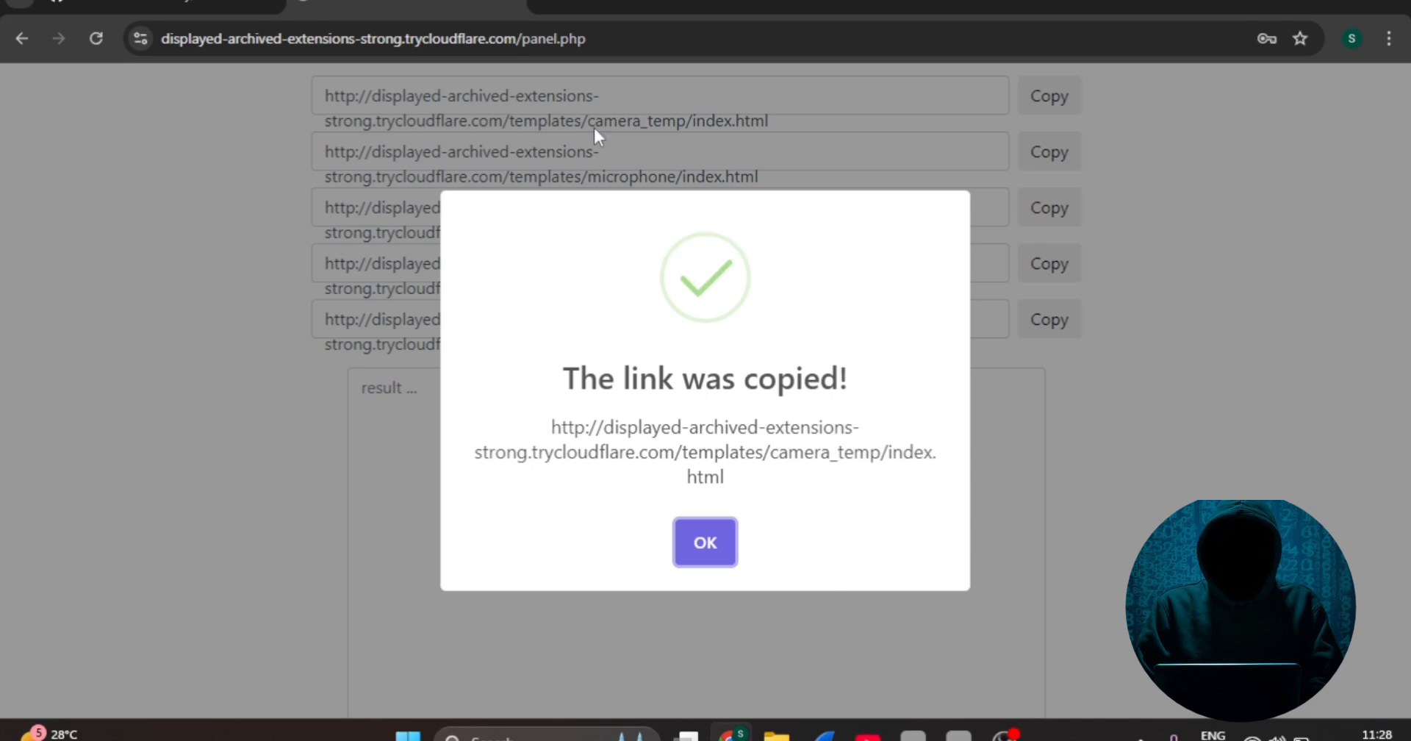
click(705, 542)
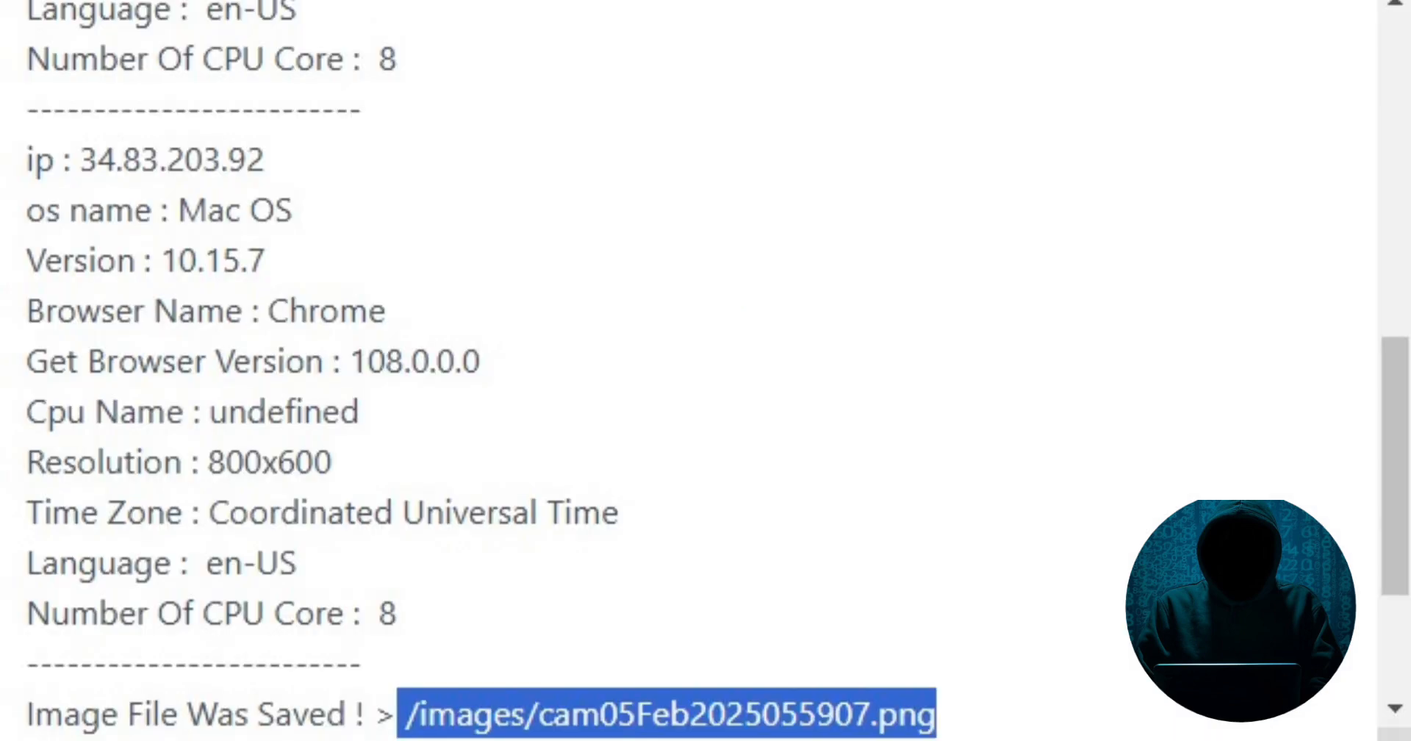